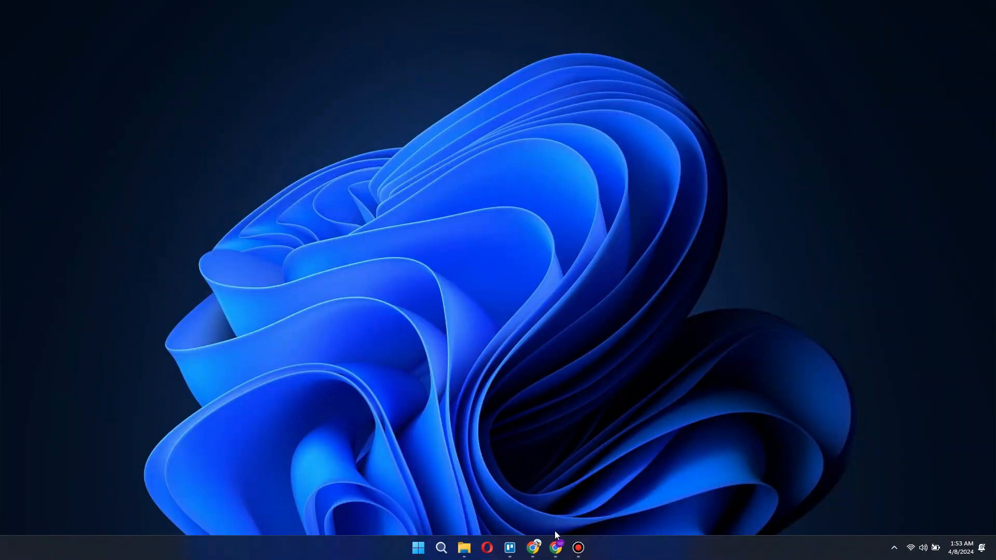
Launch Chrome on metamask.io/download and start 'Install MetaMask for Chrome'.
click(554, 548)
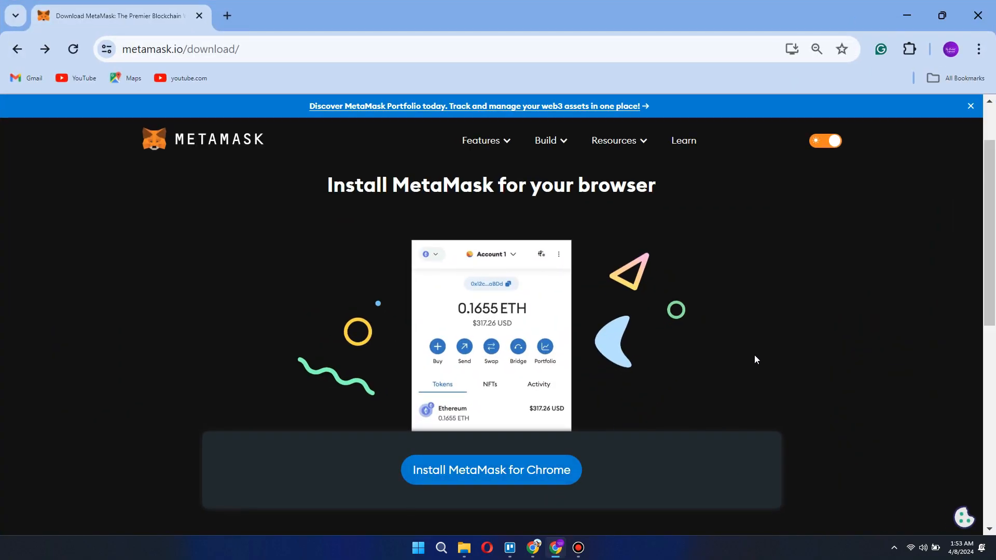
mouse_move(767, 341)
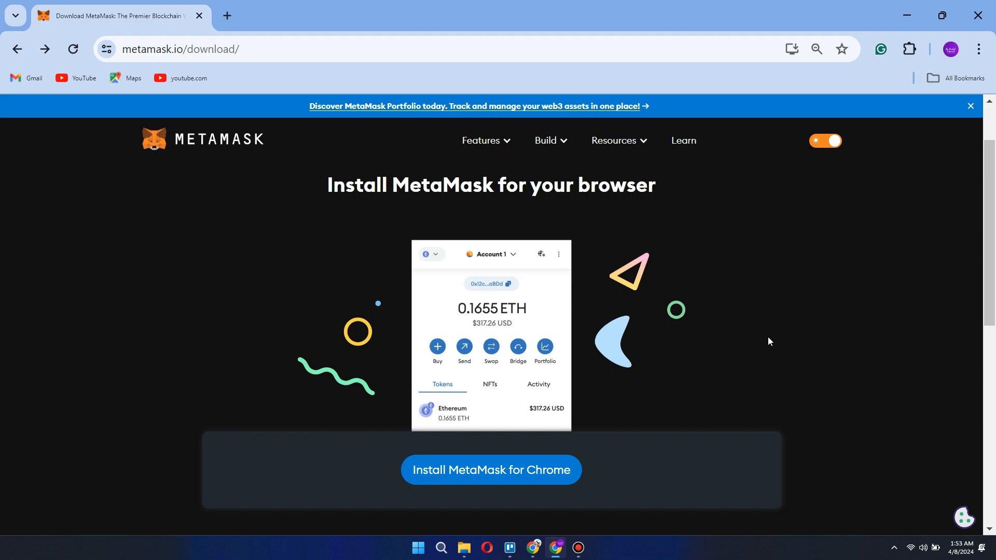
mouse_move(758, 344)
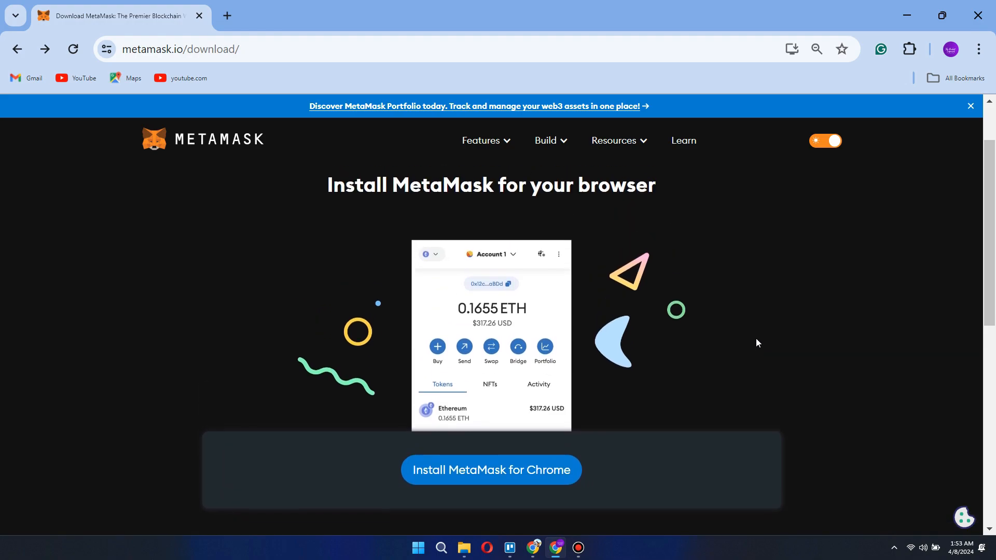
scroll(down, 3)
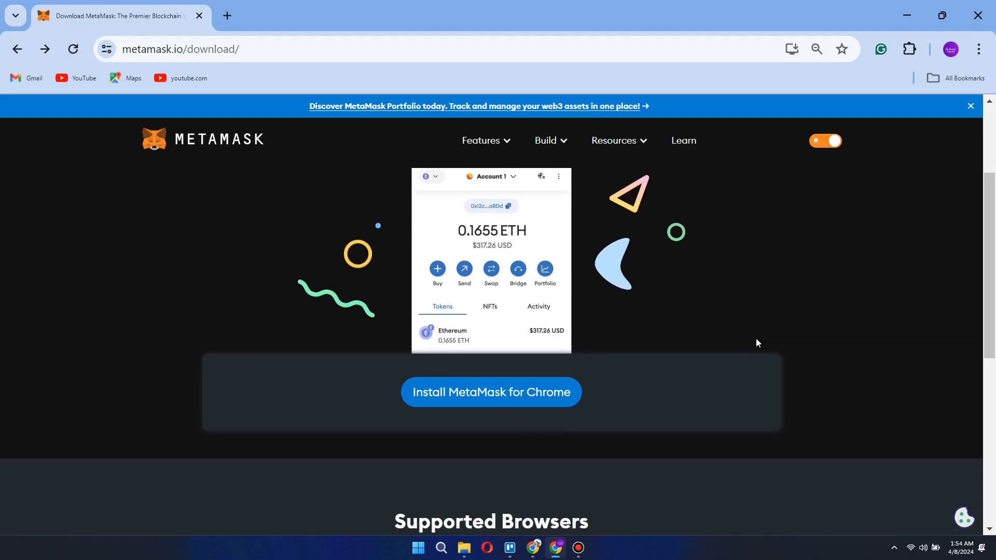
scroll(down, 3)
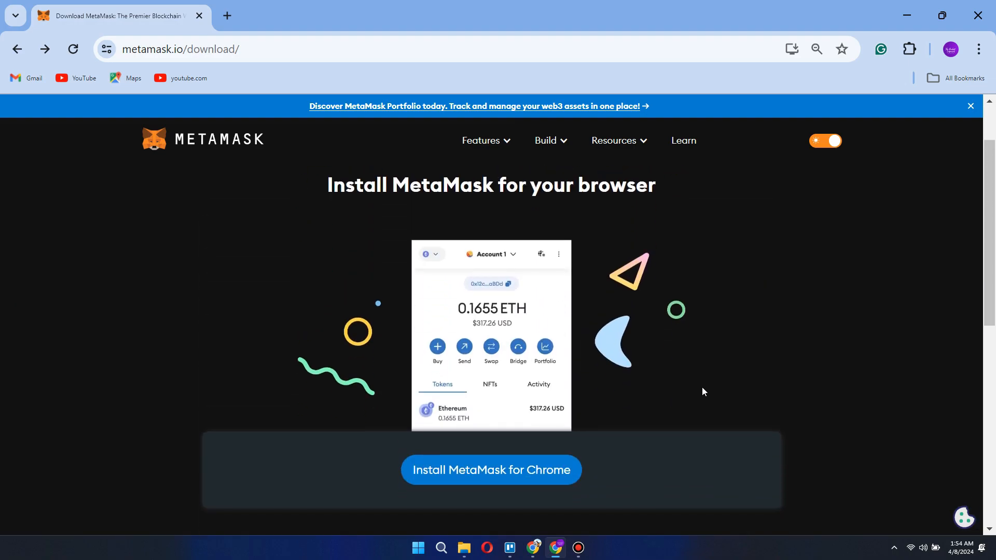
click(490, 470)
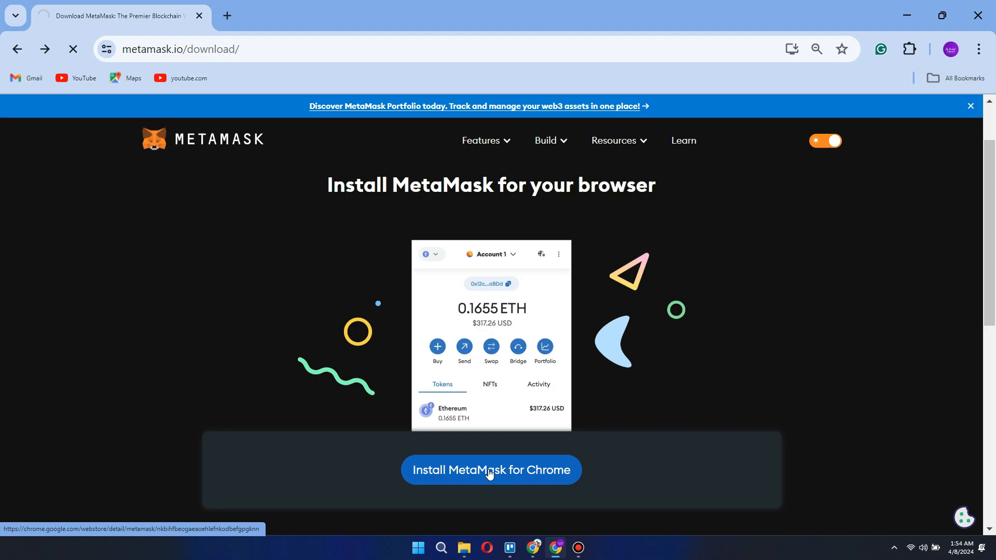
Add the extension to Chrome, agree to the Terms of use and choose 'Create a new wallet'.
click(490, 470)
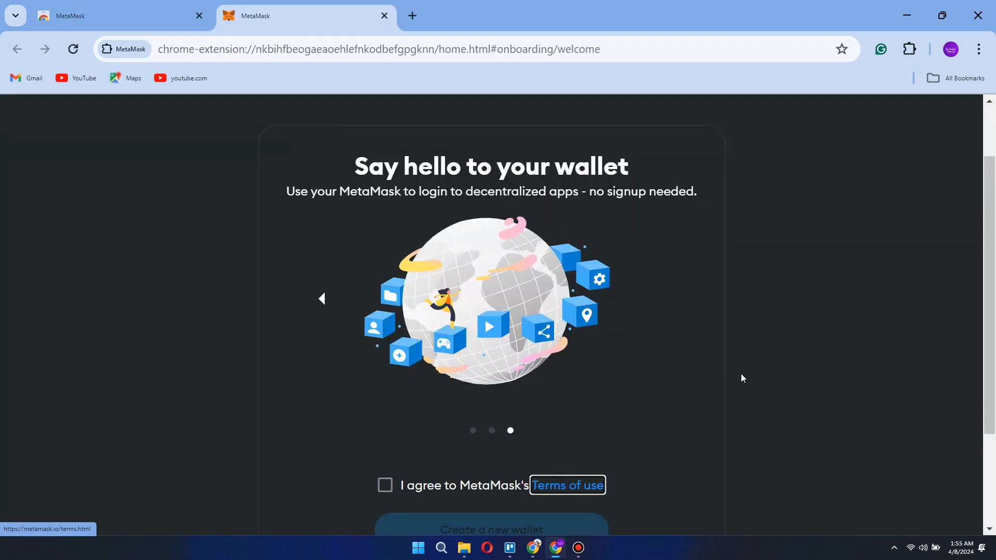
mouse_move(734, 373)
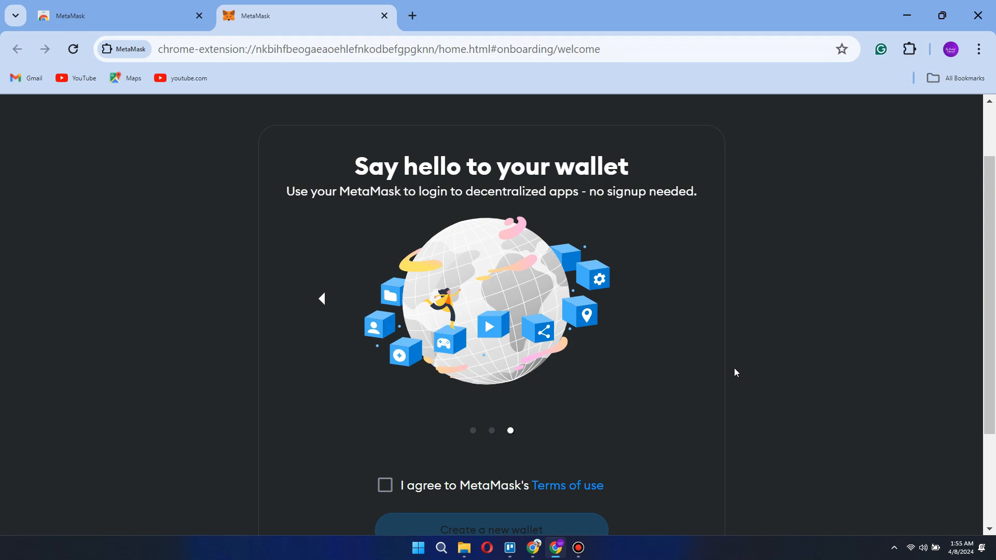
scroll(down, 3)
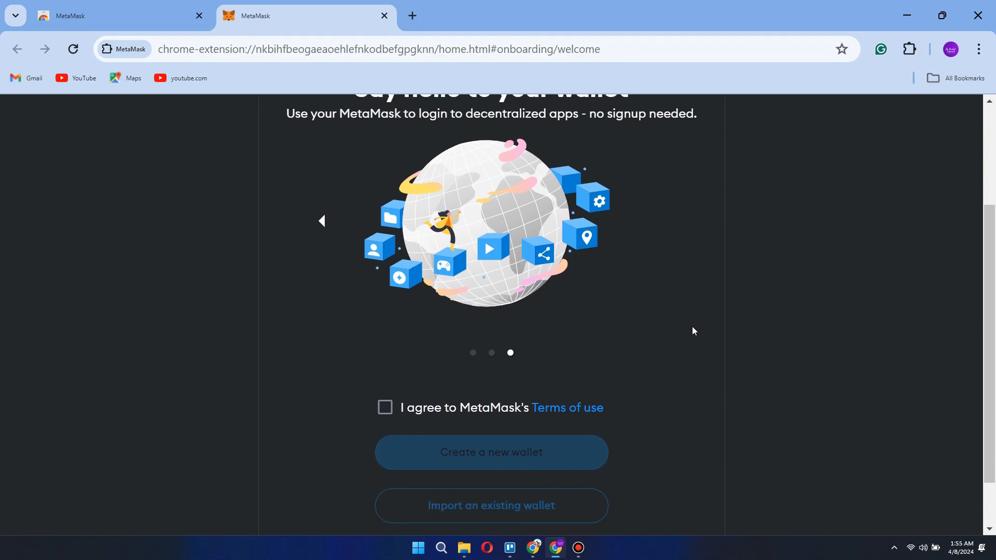
click(385, 407)
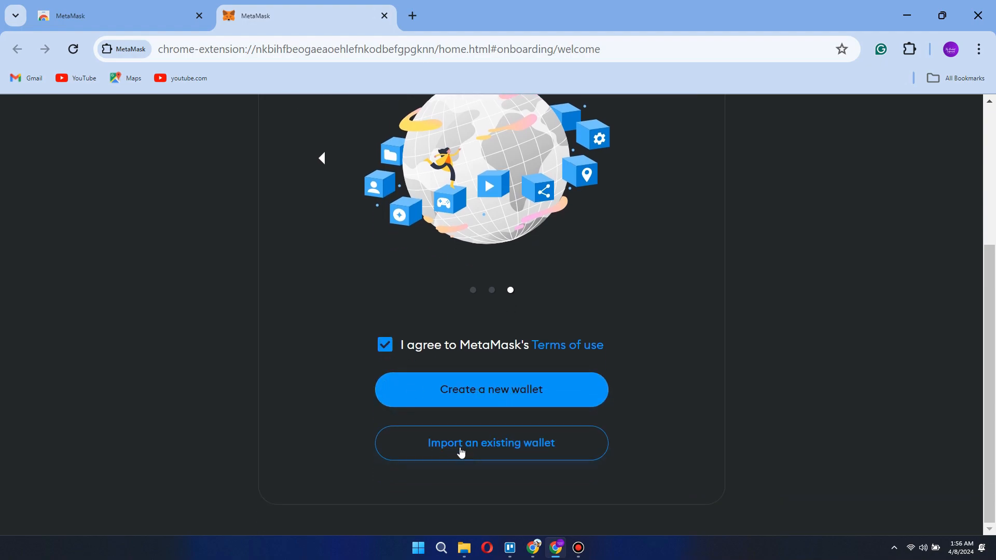
mouse_move(676, 344)
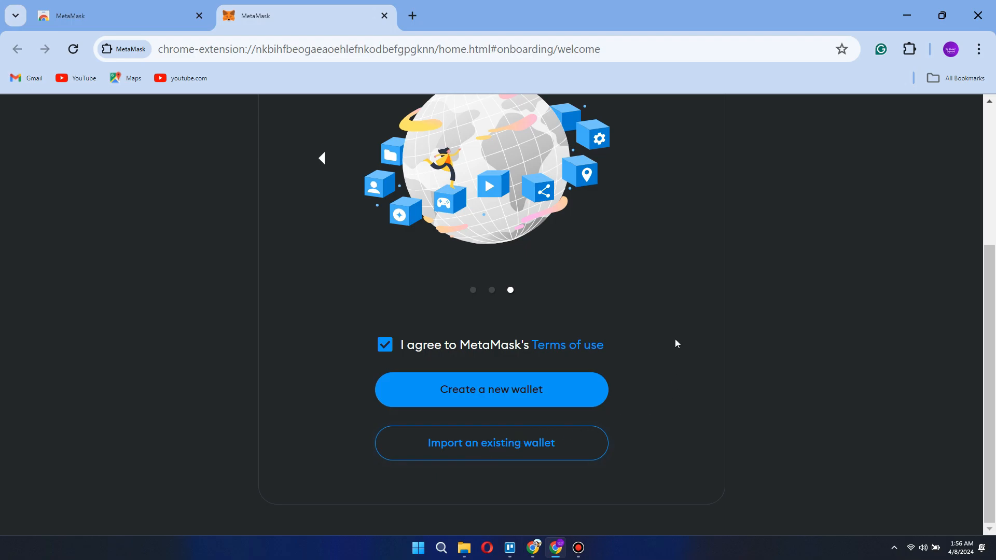
mouse_move(491, 389)
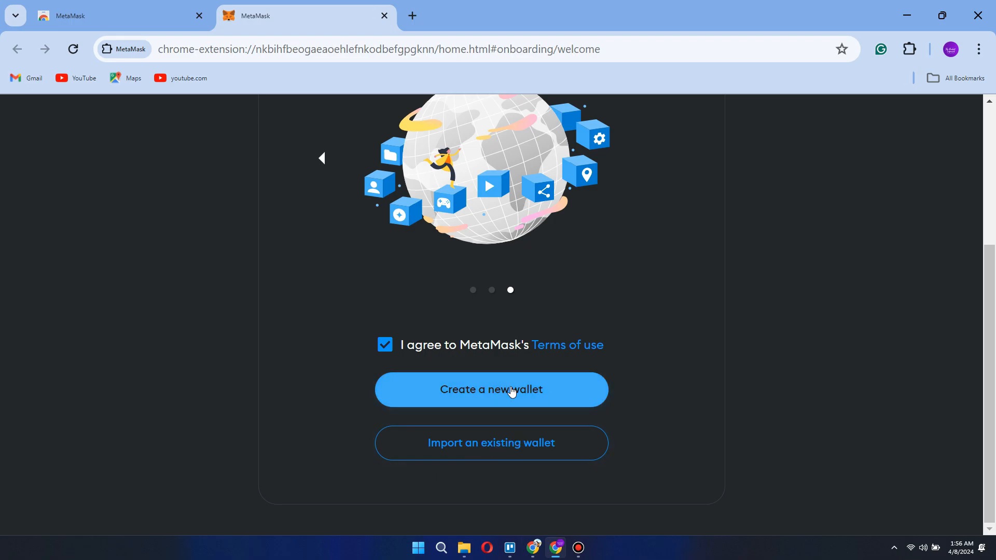
click(491, 389)
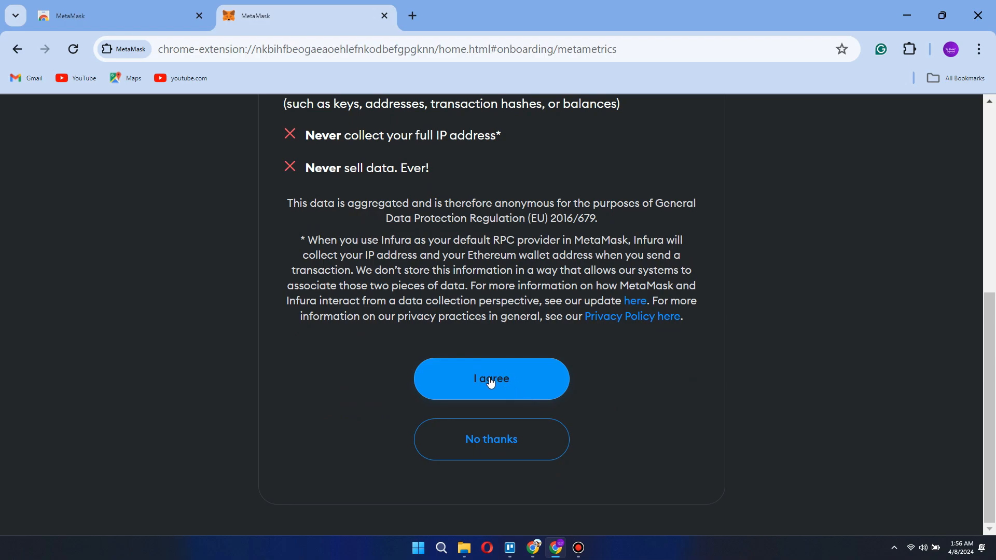
Consent to usage data, set the wallet password and choose 'Secure my wallet (recommended)'.
click(490, 379)
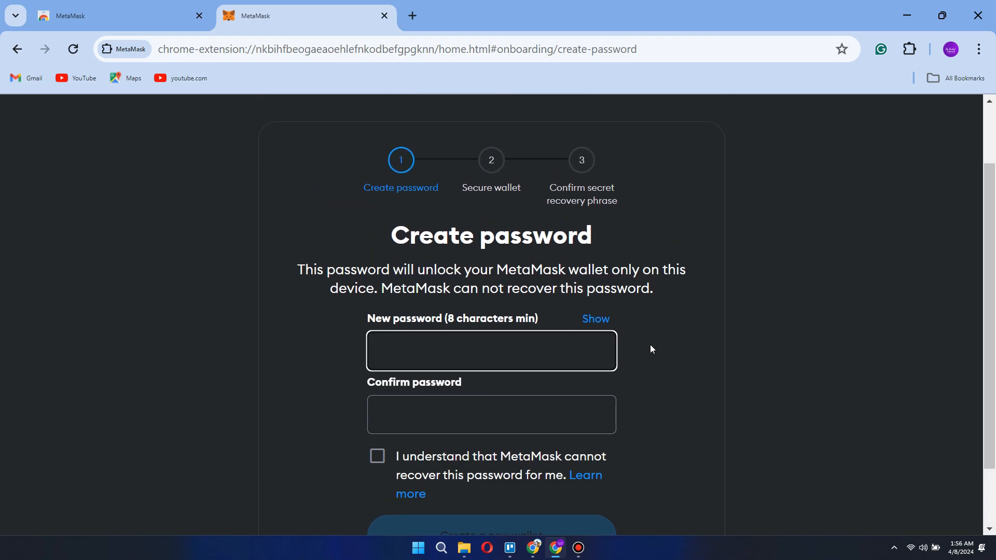
click(490, 526)
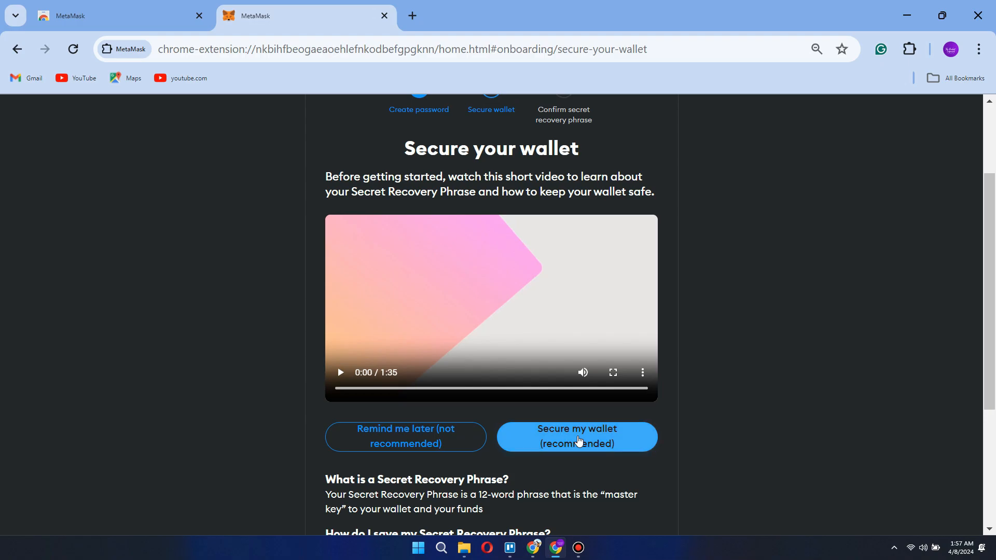
click(576, 436)
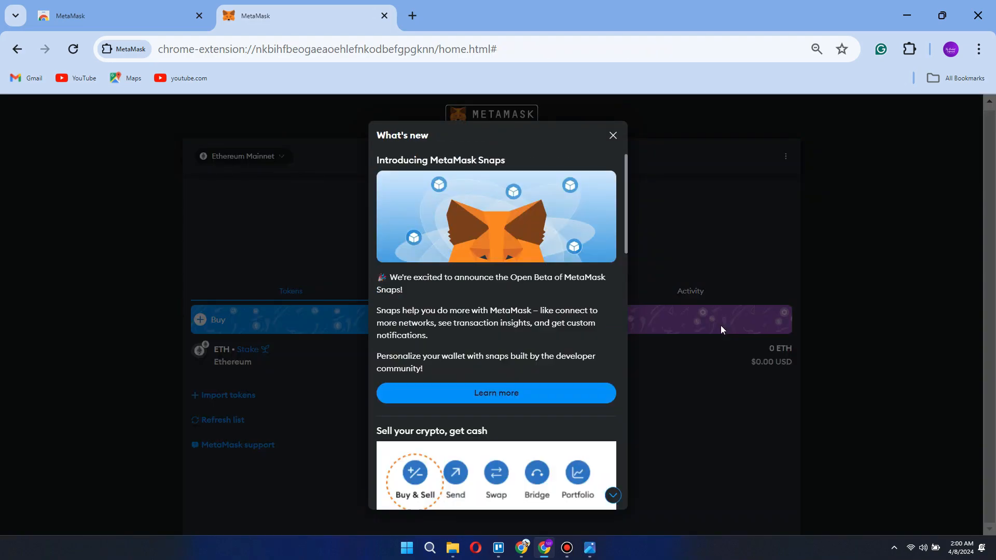
mouse_move(695, 355)
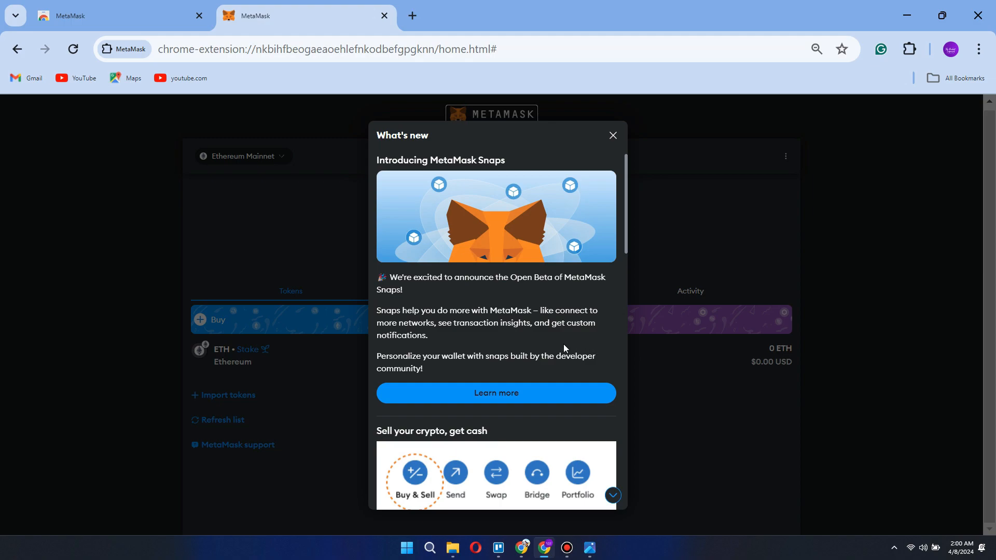
mouse_move(566, 378)
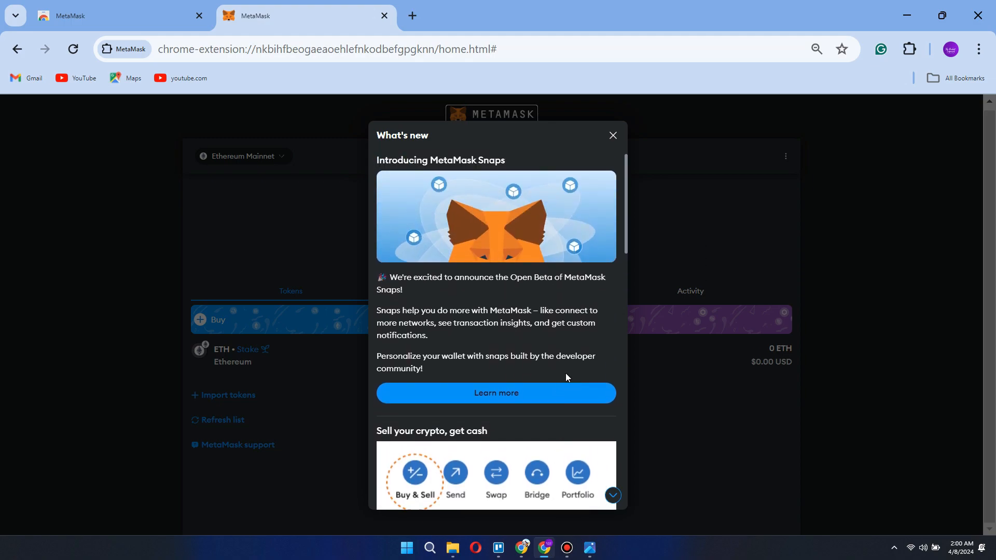
Close the What's new popup to show the Account 1 home with 0 ETH.
scroll(down, 3)
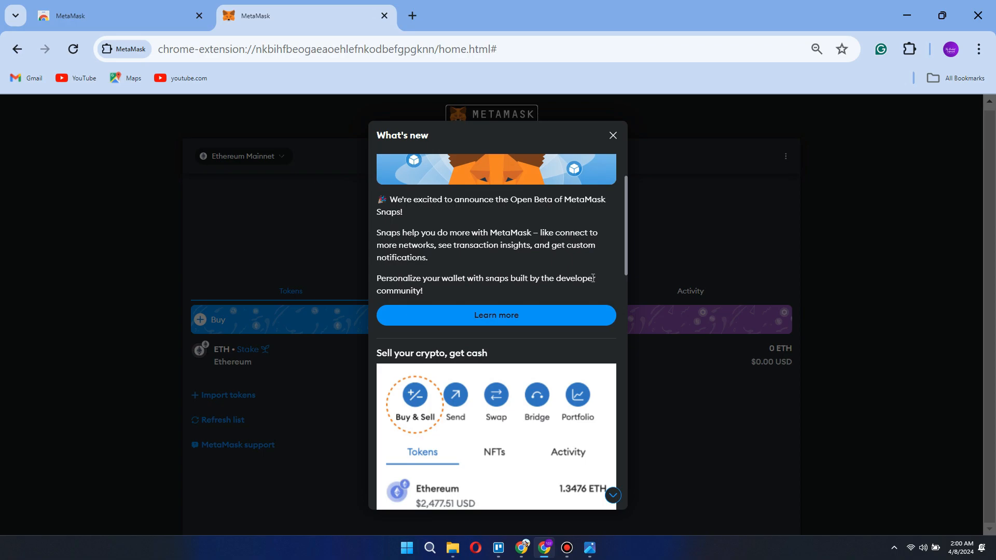
click(612, 135)
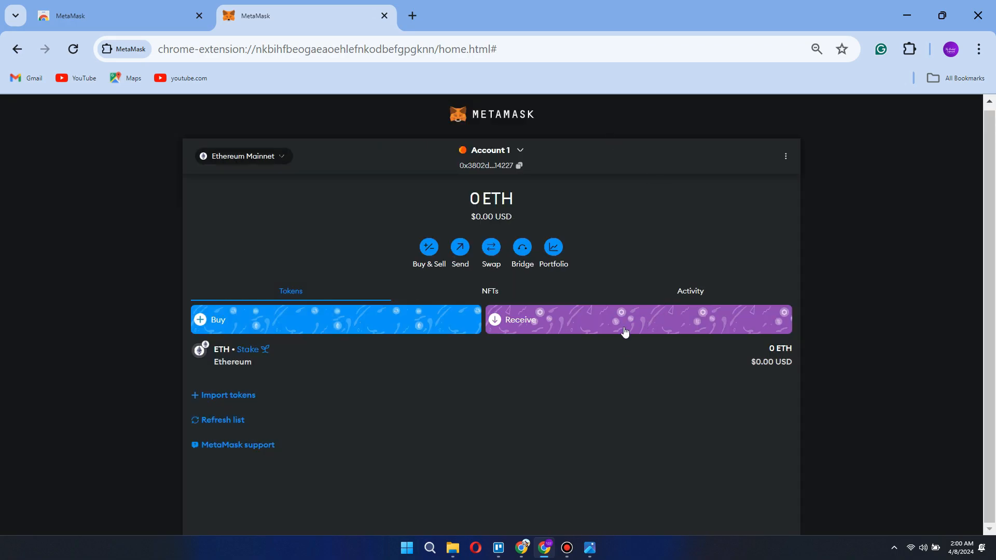
mouse_move(621, 414)
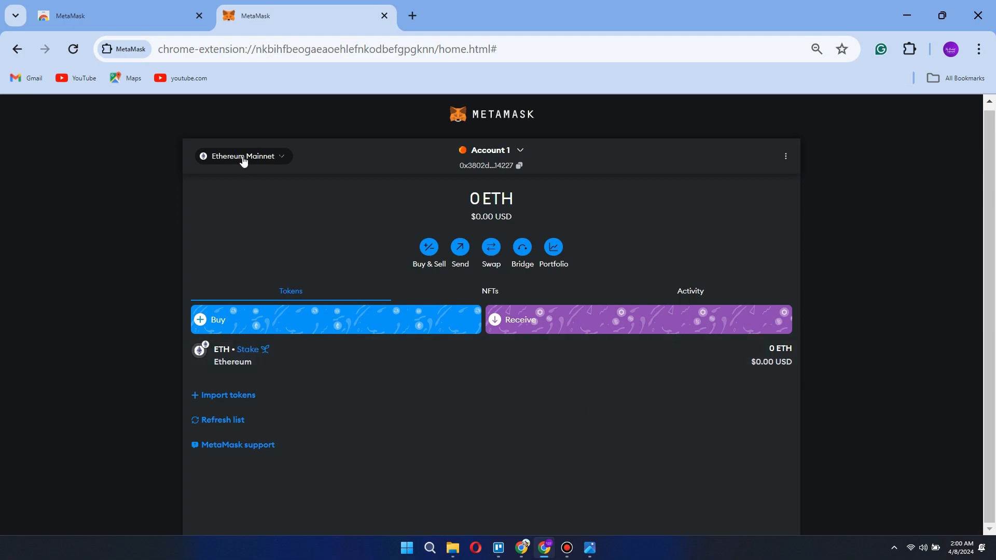
From the Ethereum Mainnet dropdown, choose '+ Add network' to reach the popular networks list.
click(243, 155)
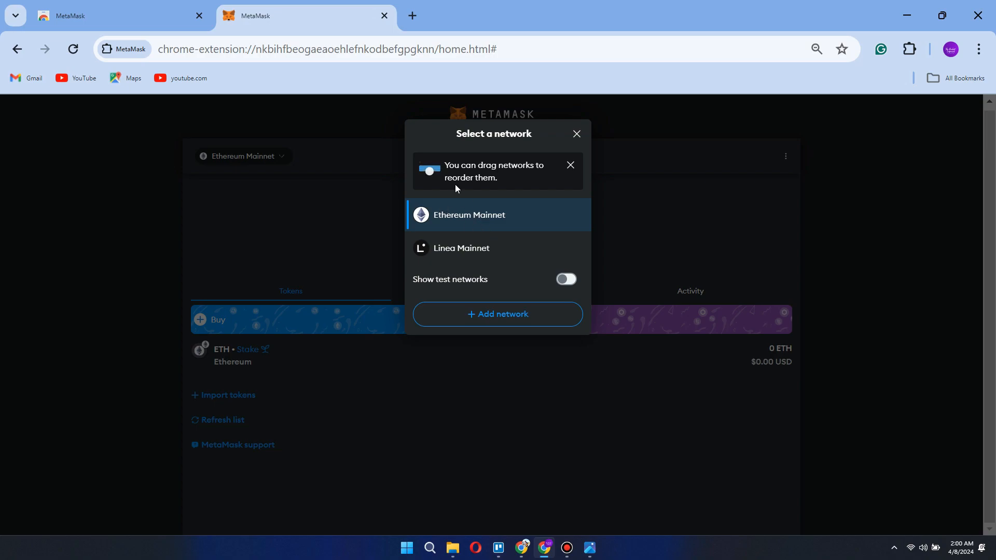
click(497, 313)
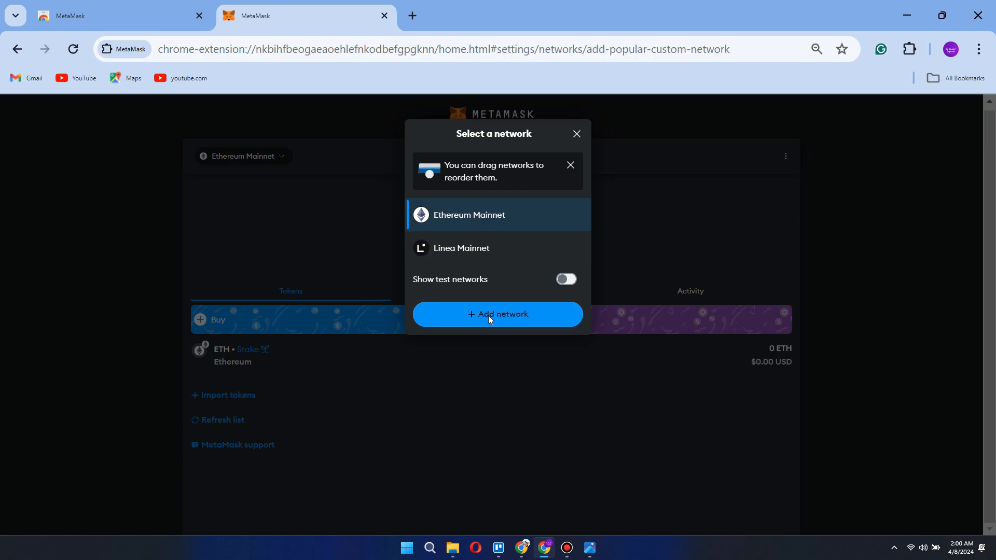
click(496, 314)
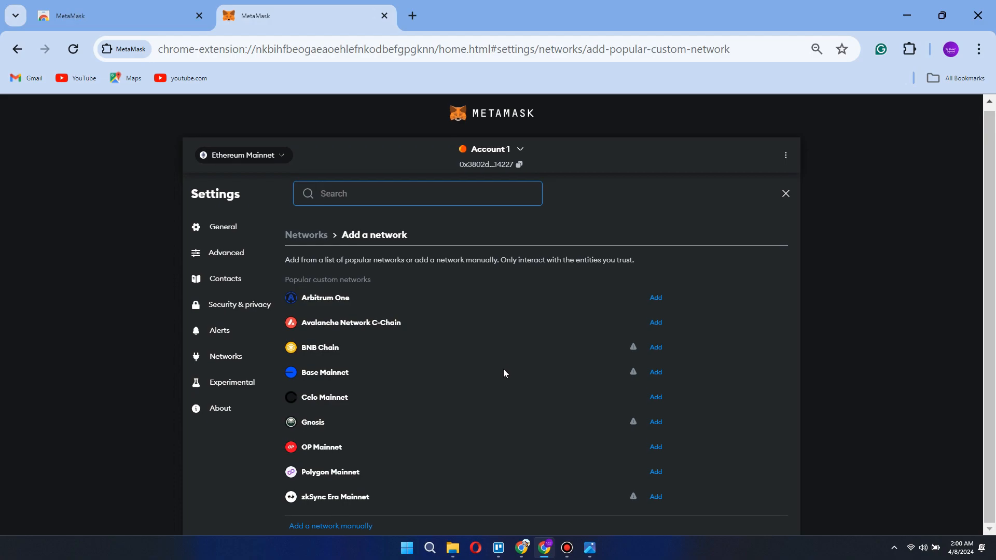
mouse_move(500, 364)
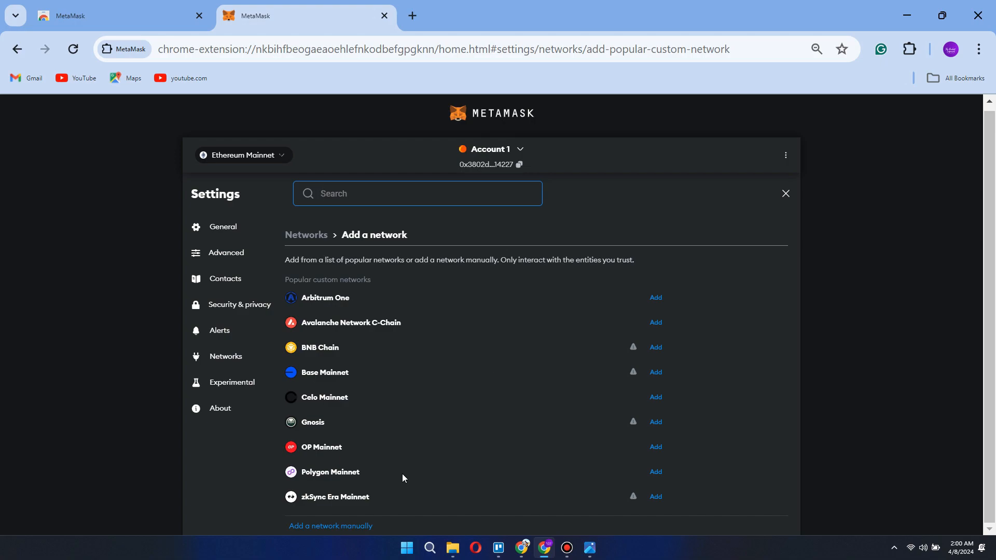
Choose 'Add a network manually' and focus the Network name field of the empty form.
click(330, 526)
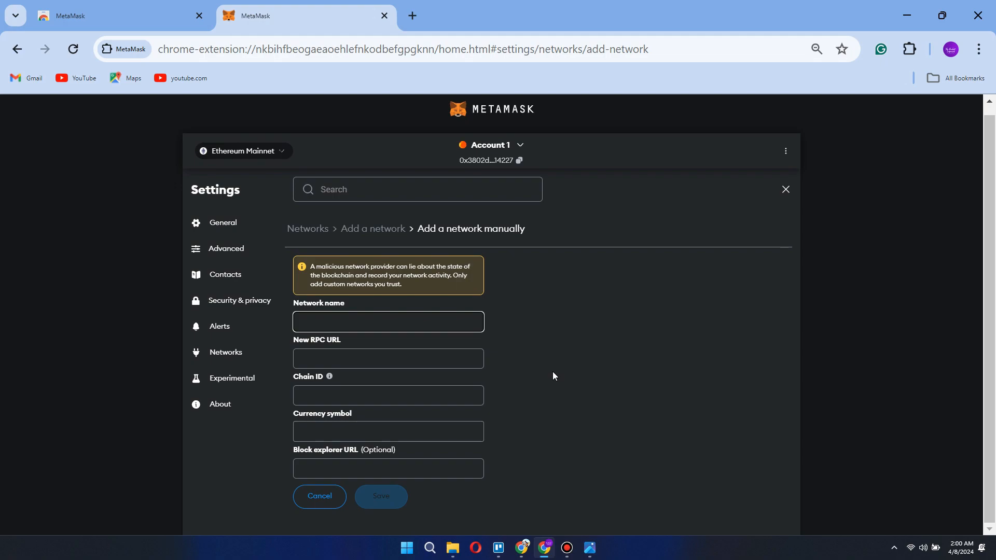
click(387, 322)
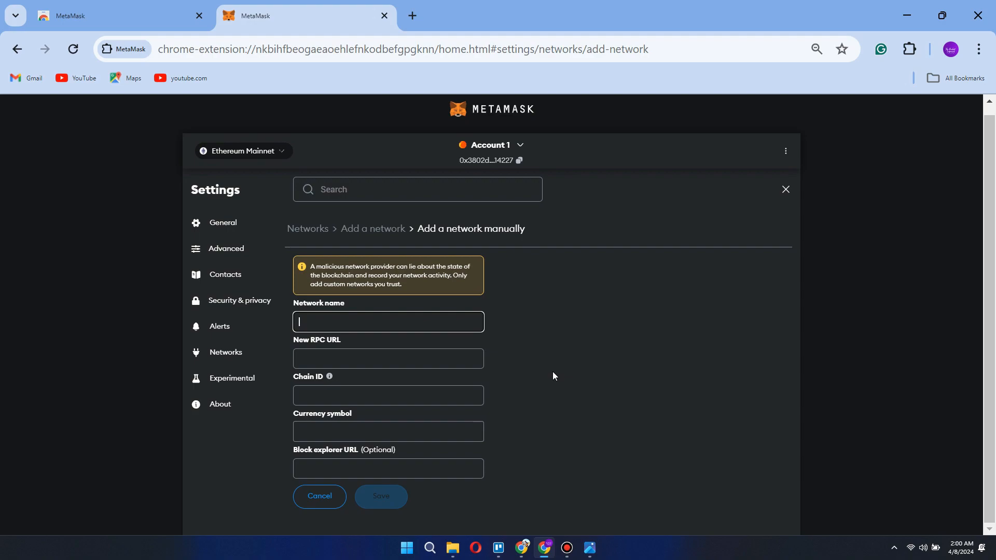